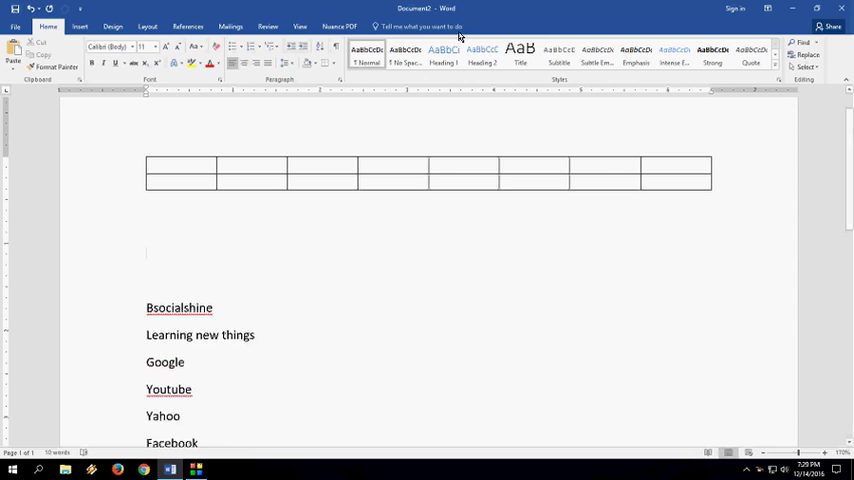
# - Draw a text box below the table holding 'Bsocialshine' and rotate it diagonally
pyautogui.write('test')
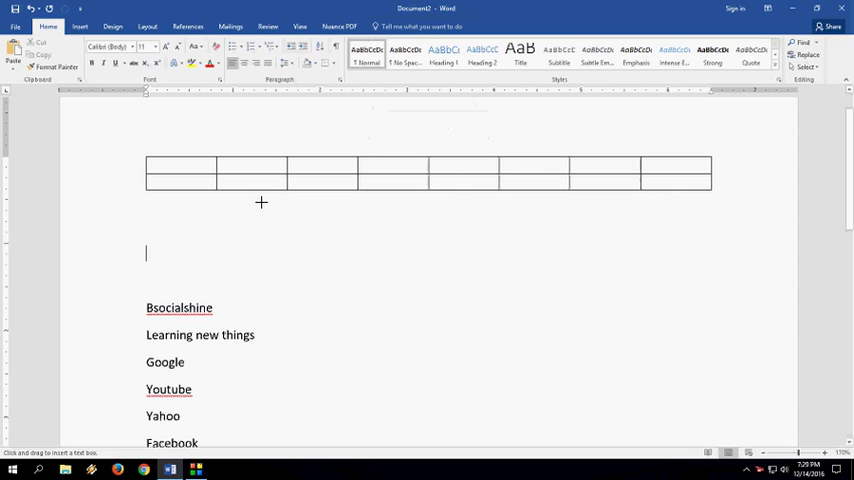
pyautogui.moveTo(260, 204); pyautogui.dragTo(376, 256)
pyautogui.write('Bsocialshine')
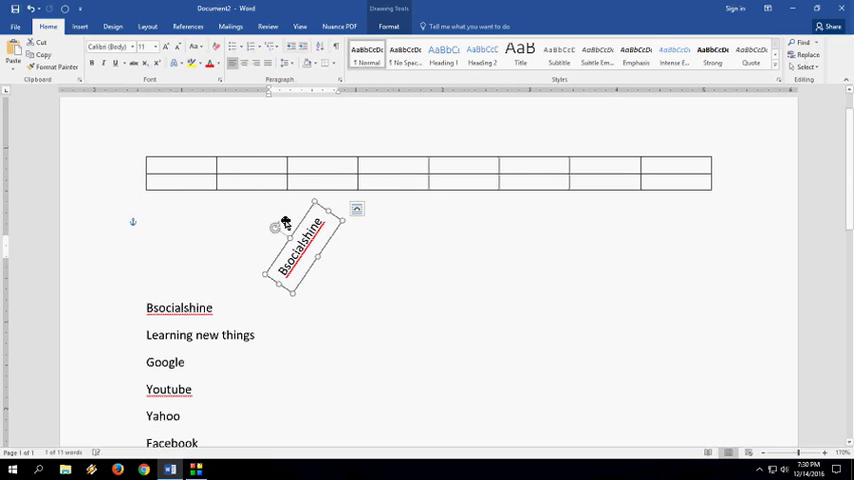
# - Drag the rotated Bsocialshine box into the table's top-left header cell and select it
pyautogui.moveTo(300, 244); pyautogui.dragTo(176, 164)
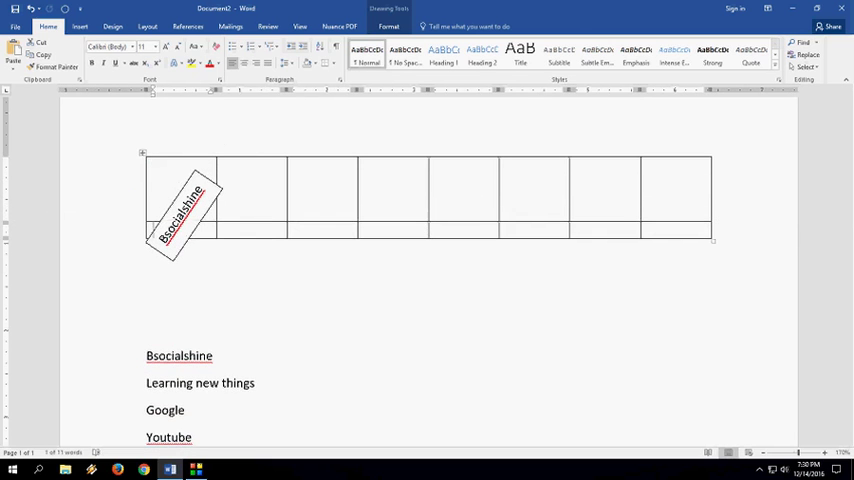
pyautogui.click(176, 204)
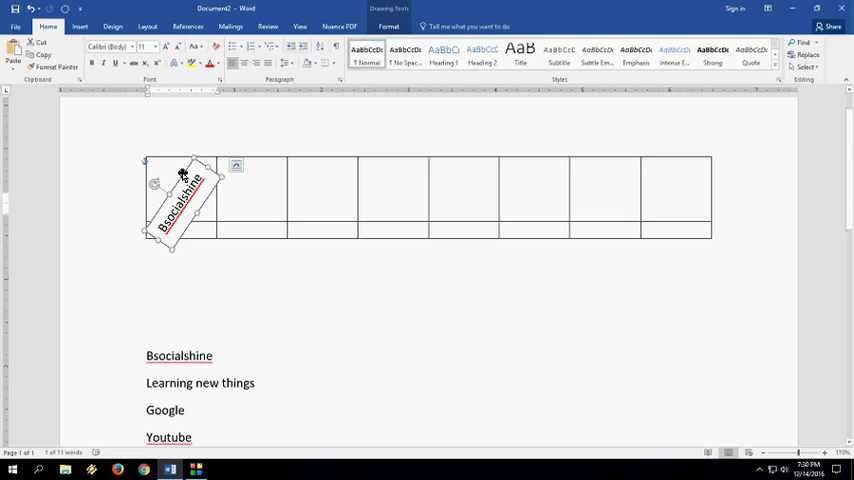
# - Set the Bsocialshine text box's Shape Outline to No Outline
pyautogui.click(406, 24)
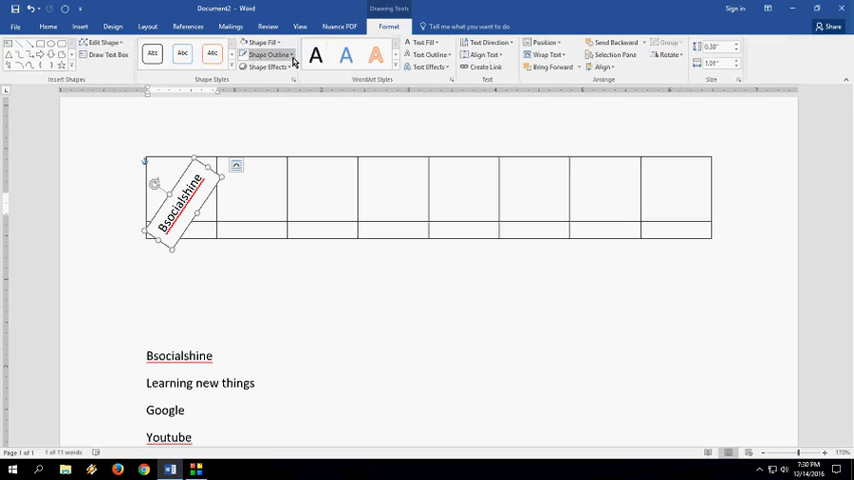
pyautogui.moveTo(290, 54)
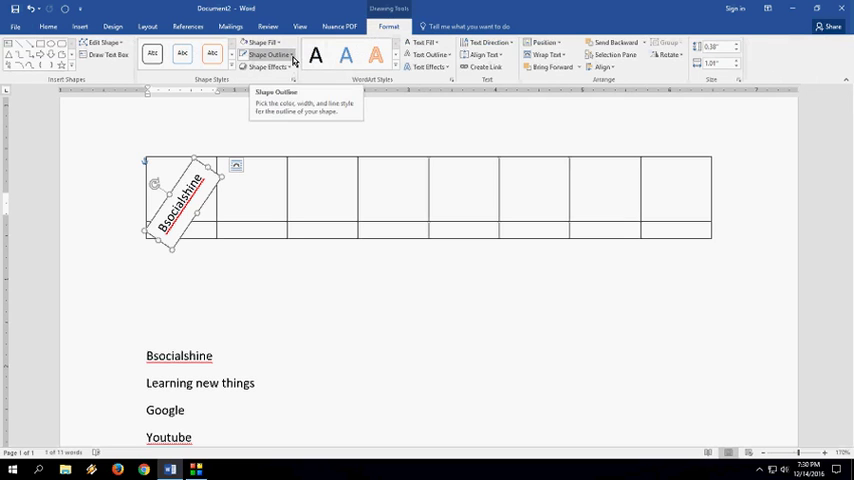
pyautogui.click(292, 44)
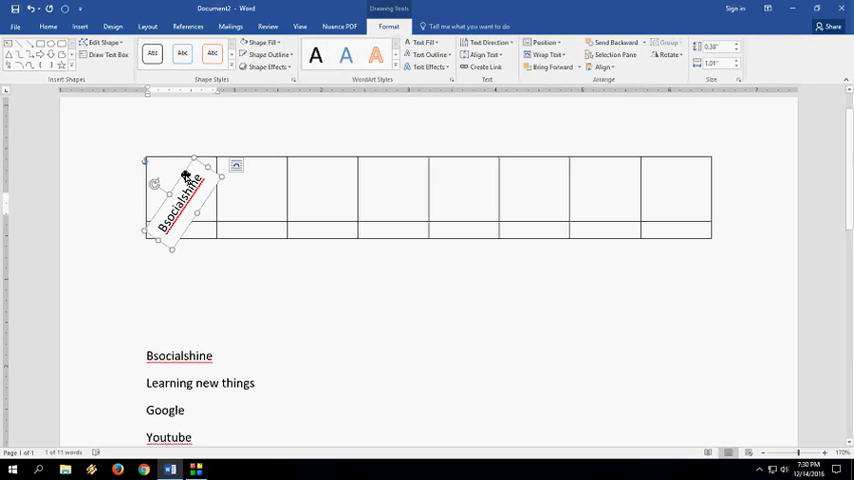
# - Send the Bsocialshine box behind text, deselect it and place the cursor below the table
pyautogui.rightClick(184, 180)
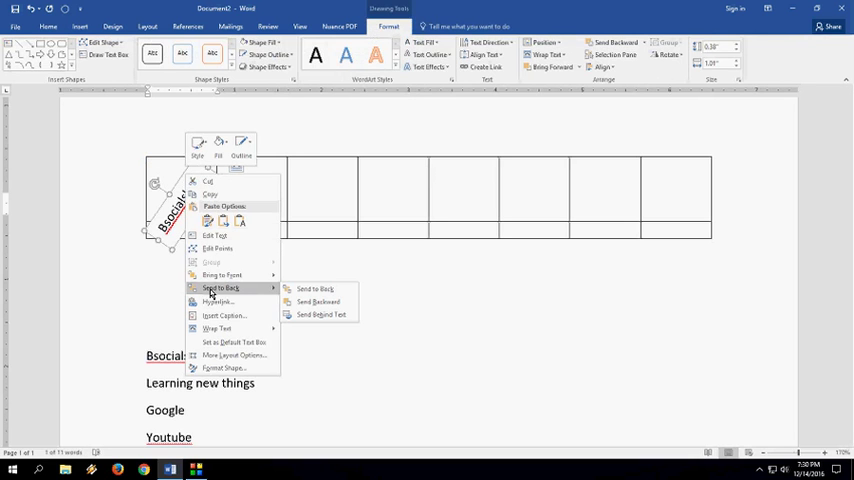
pyautogui.moveTo(300, 300)
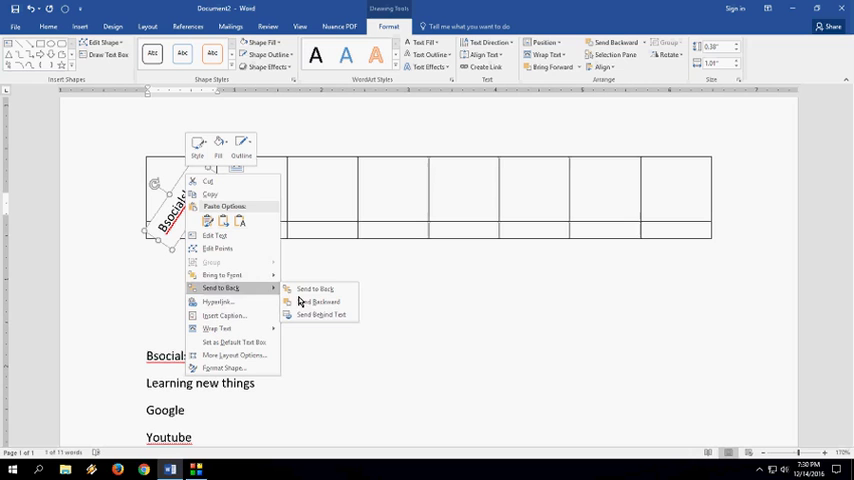
pyautogui.moveTo(320, 316)
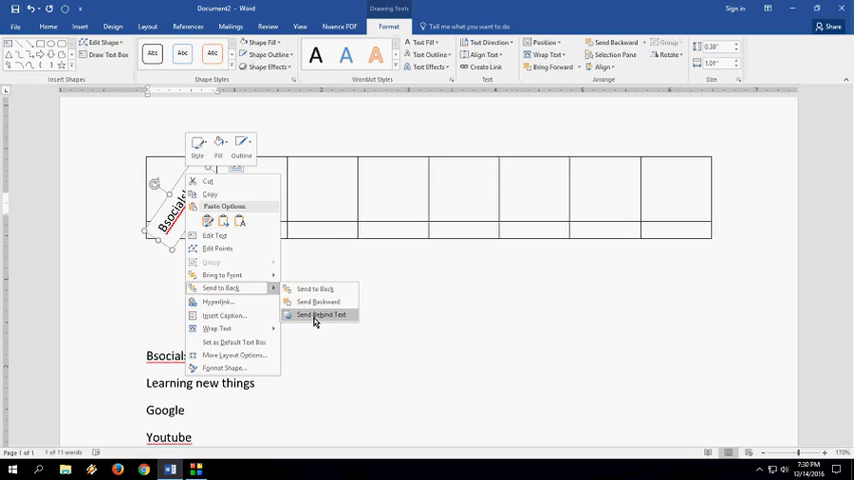
pyautogui.click(322, 316)
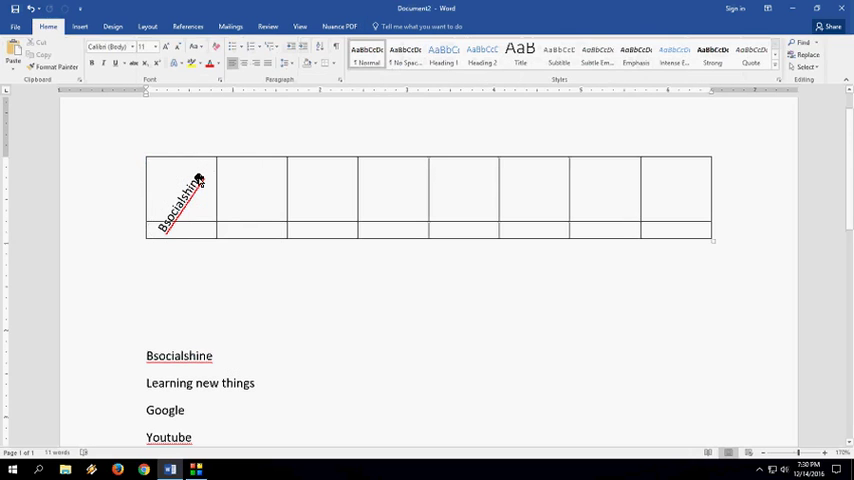
pyautogui.click(184, 192)
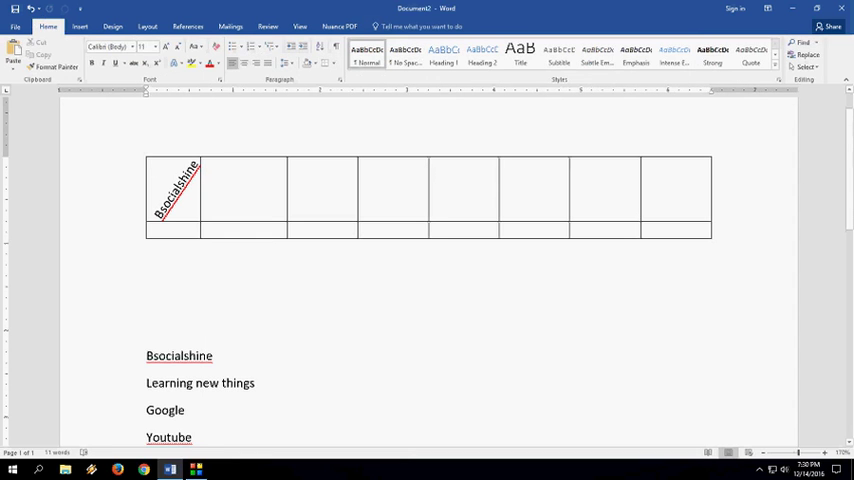
pyautogui.click(148, 276)
pyautogui.write('text word')
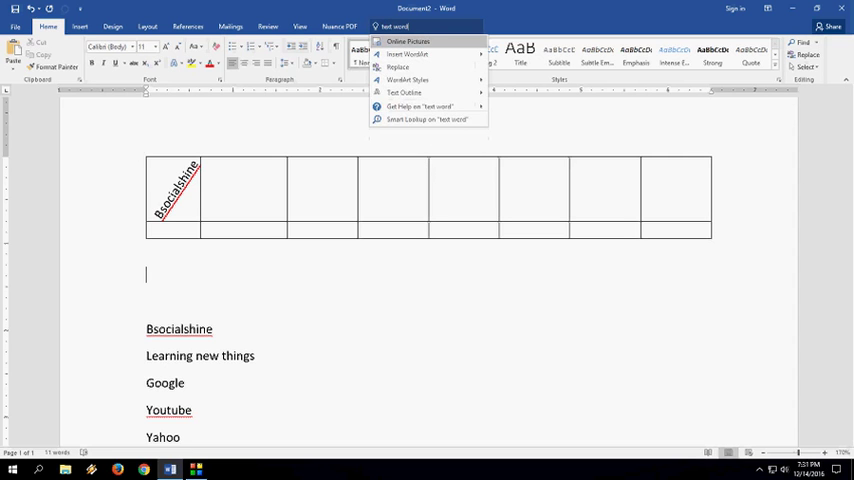
# - Start drawing a new empty text box via Draw Text Box
pyautogui.click(404, 36)
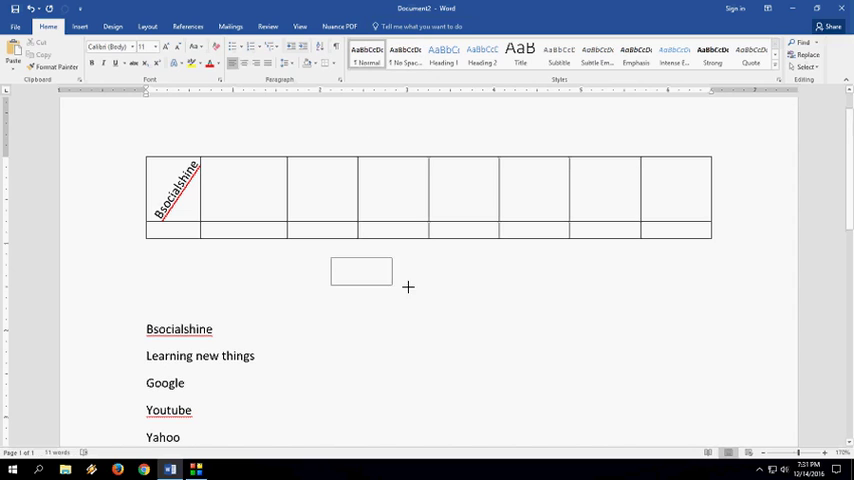
# - Place the new box below the table and enter 'Learning', tilted diagonally
pyautogui.click(360, 272)
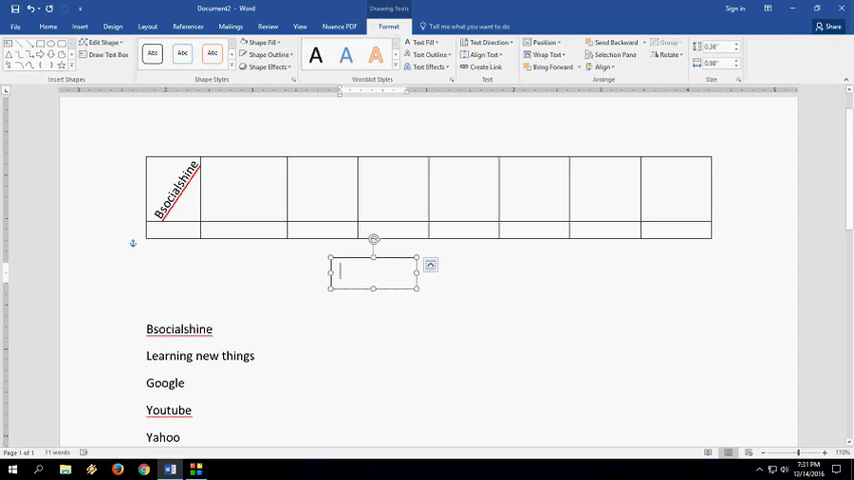
pyautogui.click(44, 20)
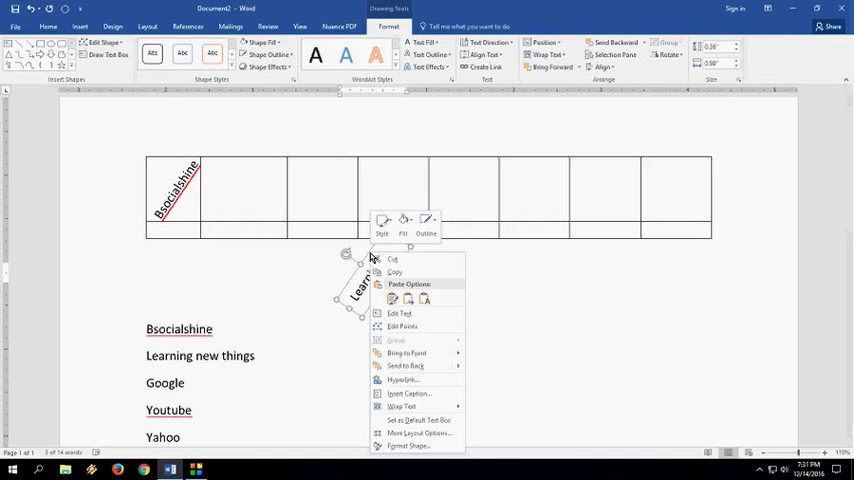
pyautogui.moveTo(404, 374)
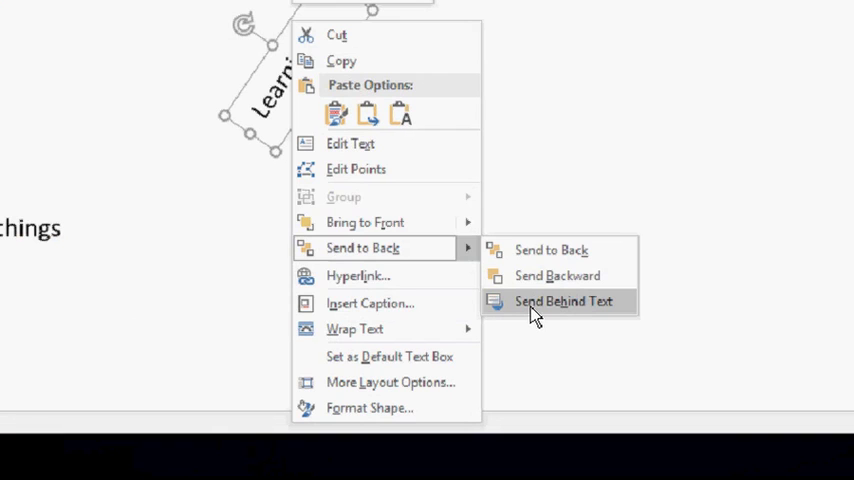
# - Send the Learning text box behind the text with Send Behind Text
pyautogui.click(564, 300)
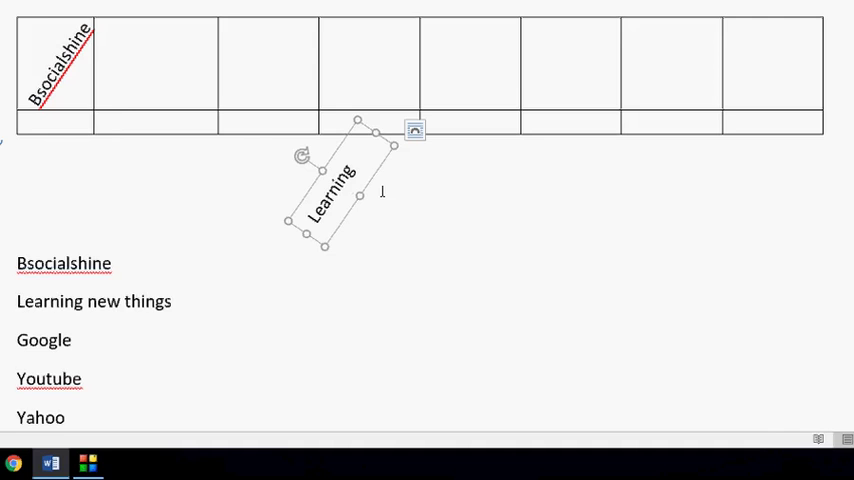